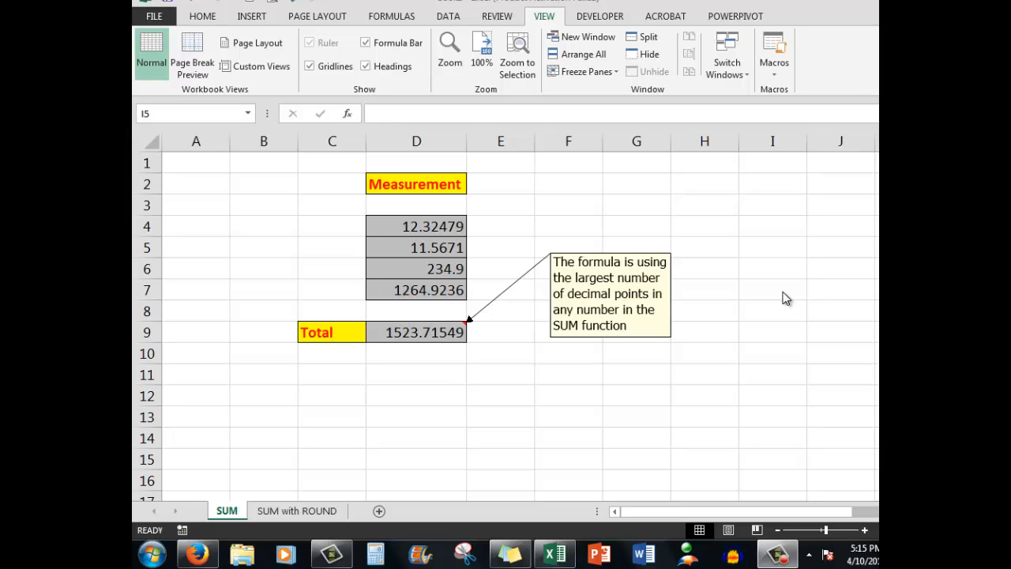
pyautogui.moveTo(429, 231)
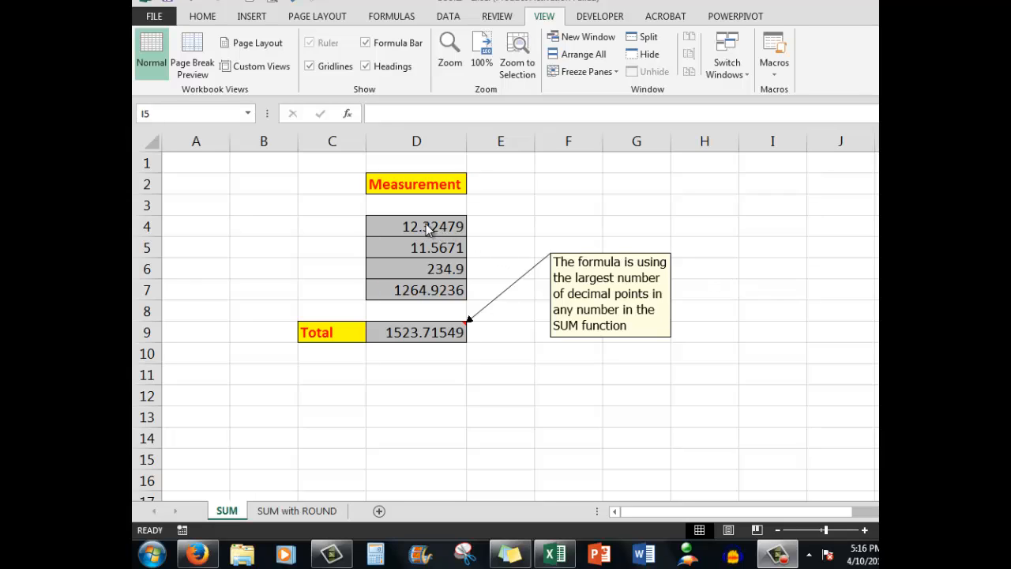
pyautogui.moveTo(441, 237)
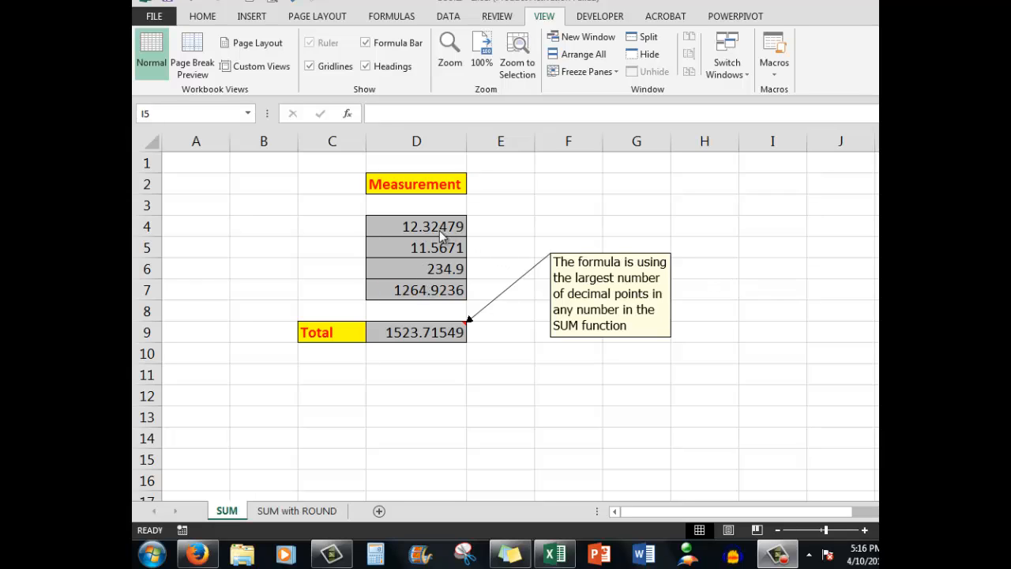
pyautogui.moveTo(434, 231)
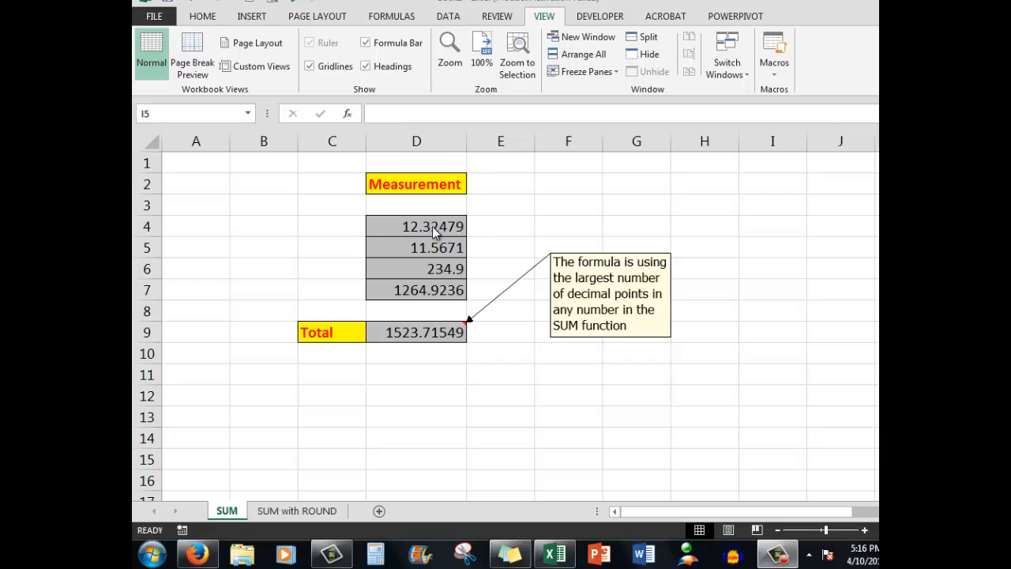
pyautogui.moveTo(450, 243)
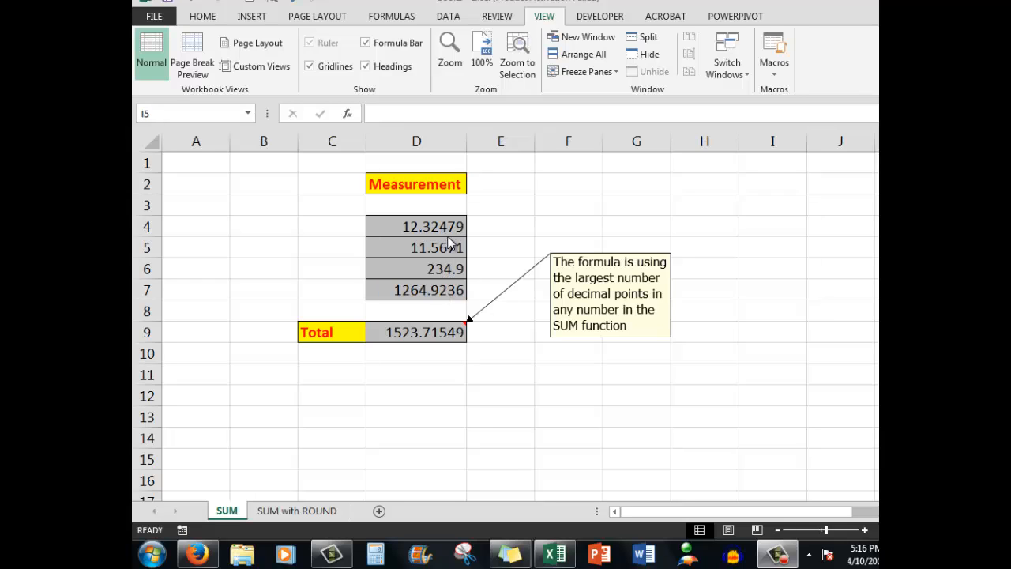
pyautogui.moveTo(423, 339)
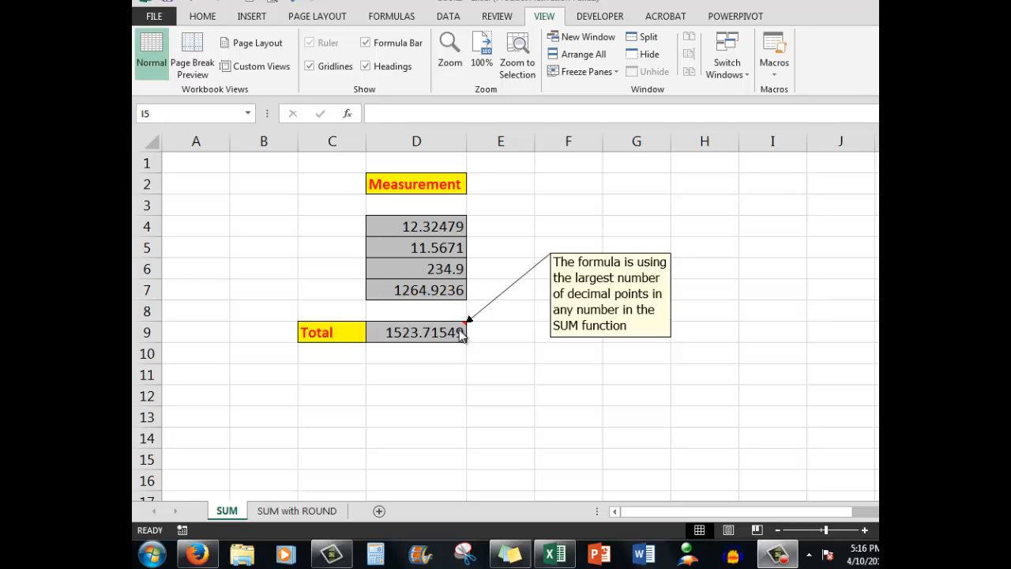
pyautogui.moveTo(319, 514)
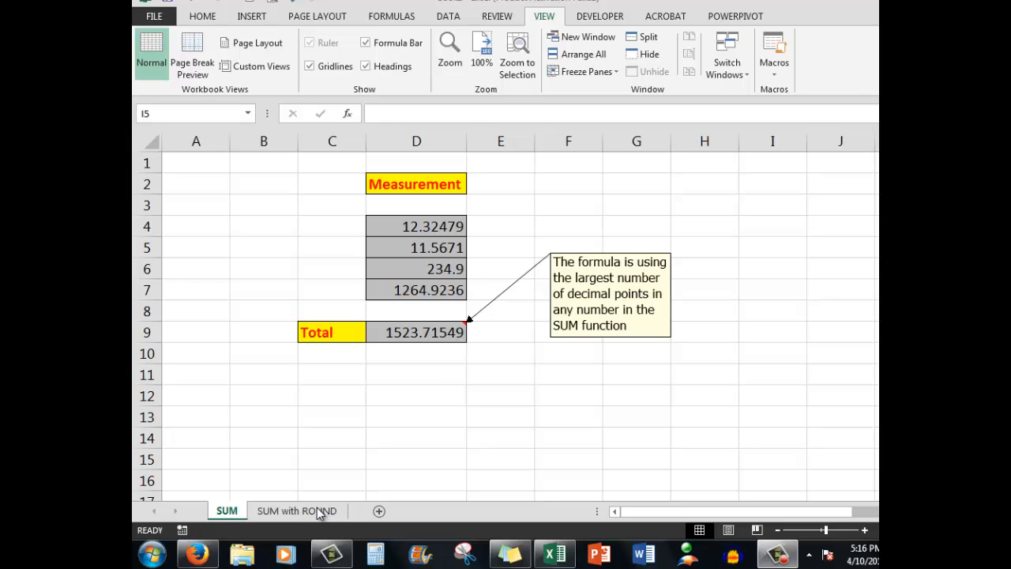
# - On the SUM with ROUND sheet, rewrite D9's Total as =ROUND(SUM(D4:D8),2)
pyautogui.click(297, 510)
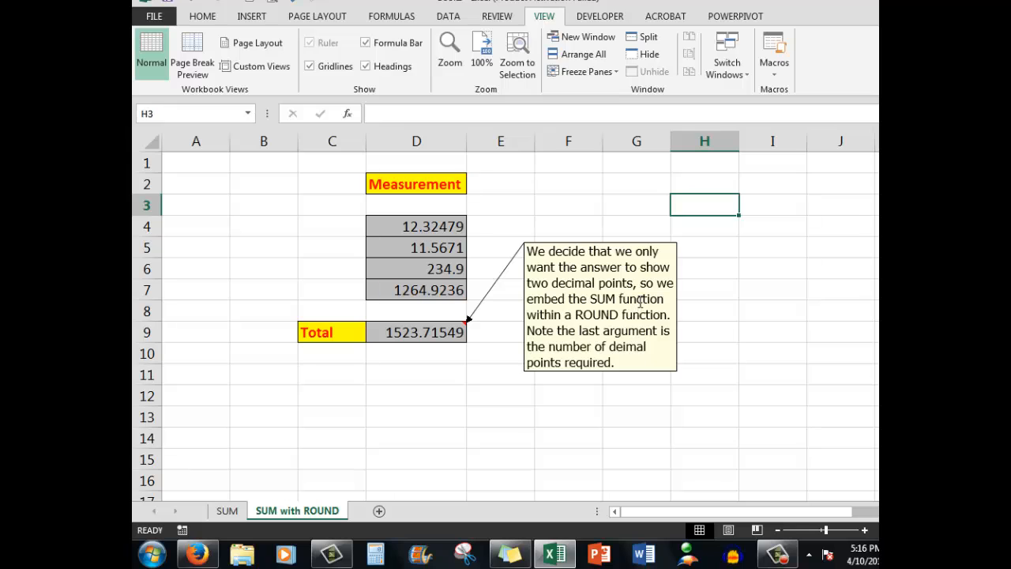
pyautogui.click(417, 331)
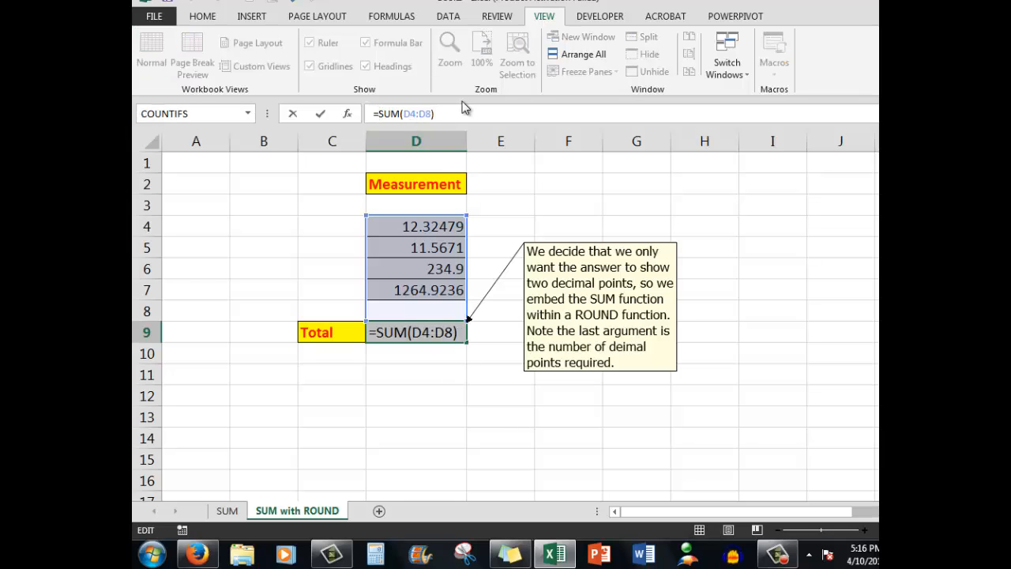
pyautogui.write('ROUND(')
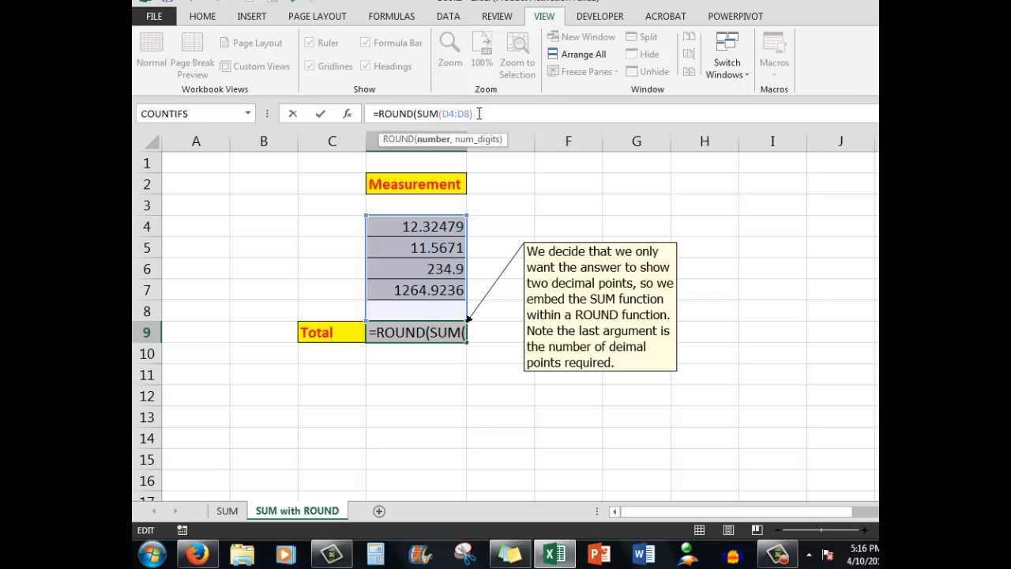
pyautogui.write('),')
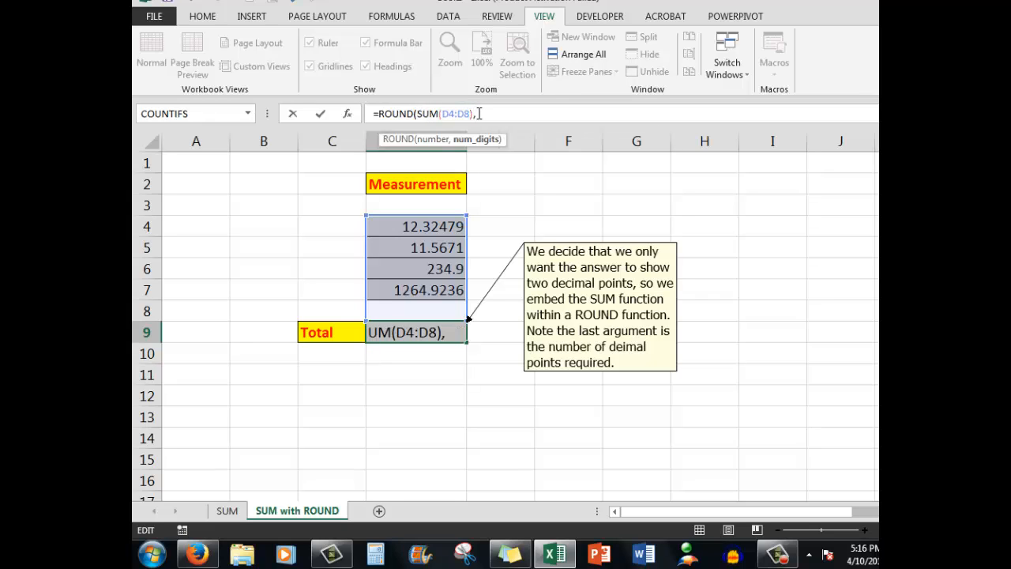
pyautogui.write('2)')
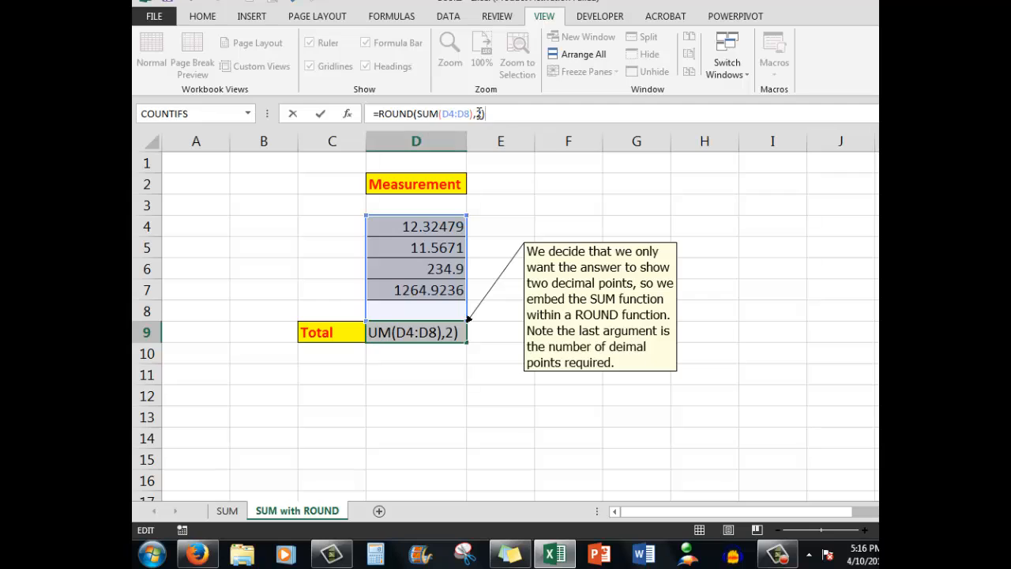
pyautogui.moveTo(673, 171)
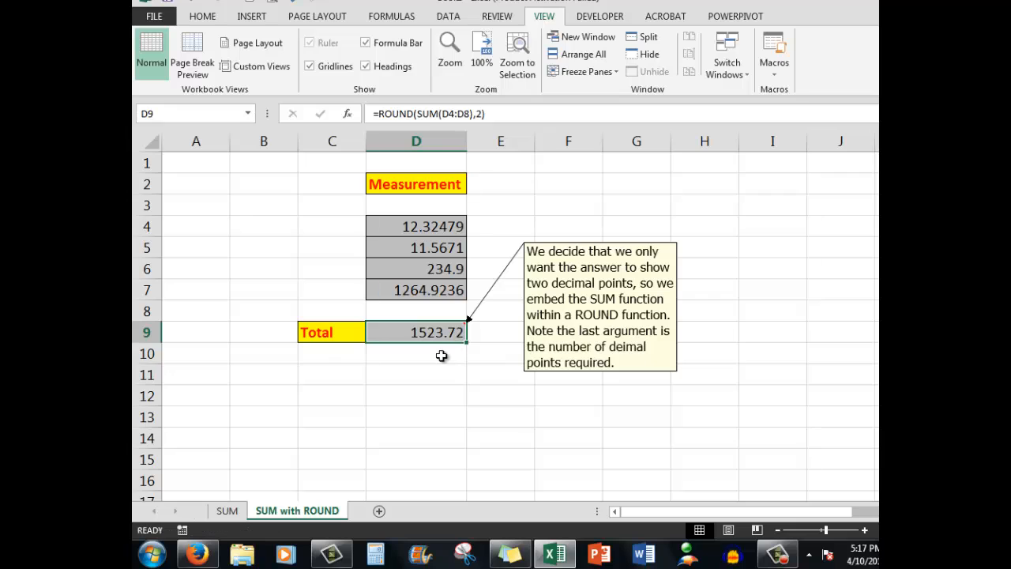
pyautogui.moveTo(461, 345)
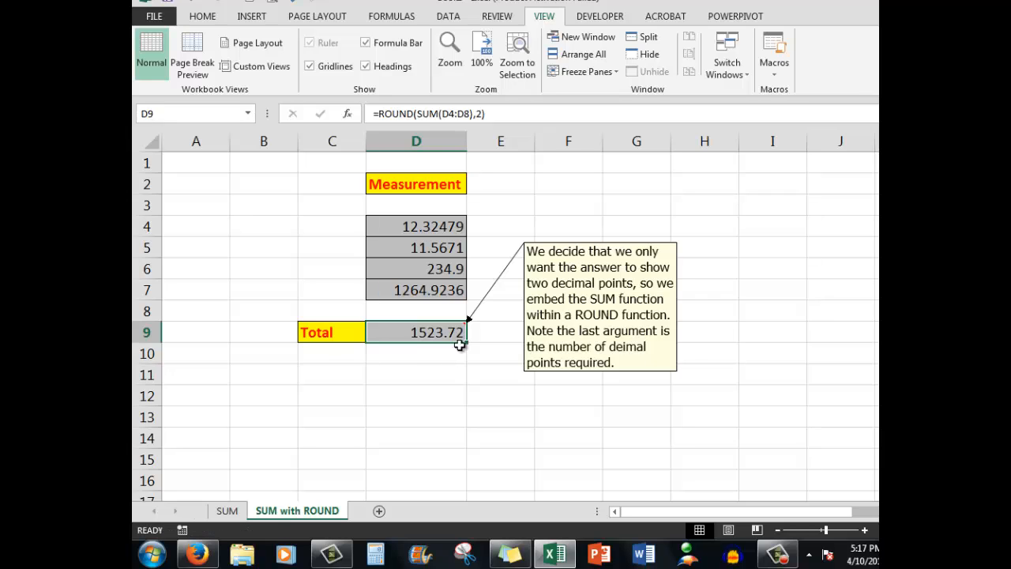
pyautogui.moveTo(477, 114)
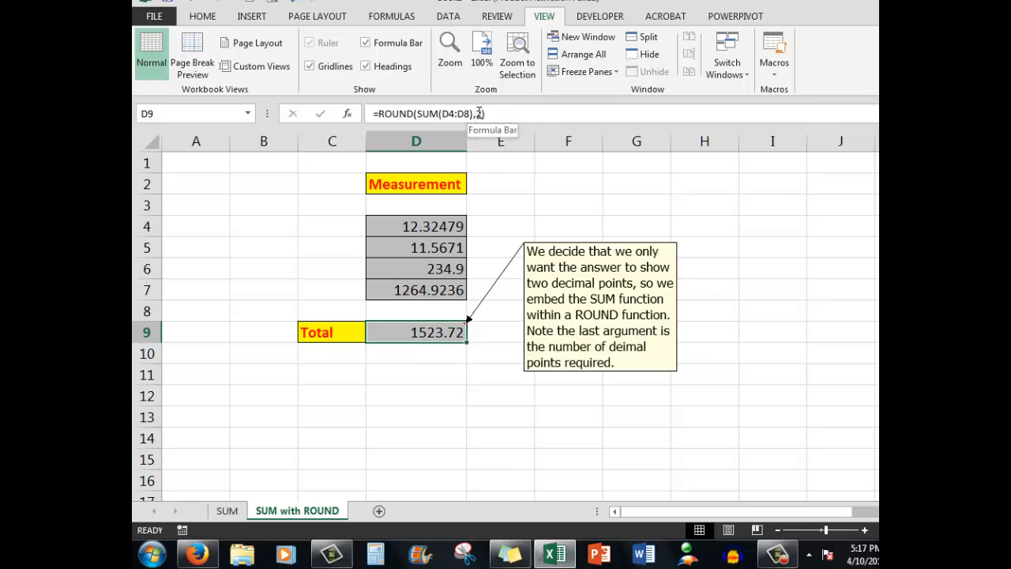
# - Change D9's ROUND digits argument to 1 so the Total shows 1523.7
pyautogui.doubleClick(417, 332)
pyautogui.write('1')
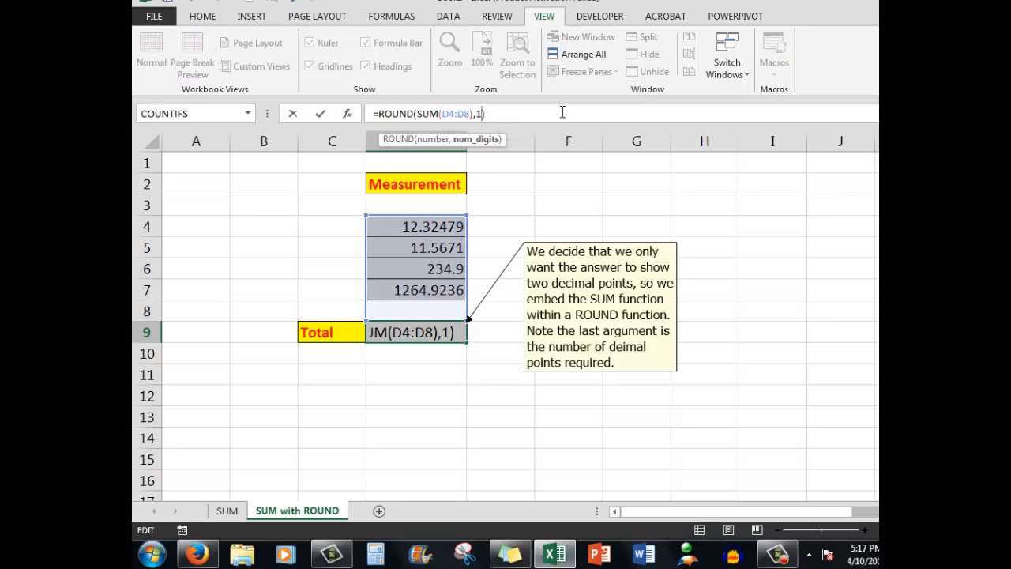
pyautogui.press('Return')
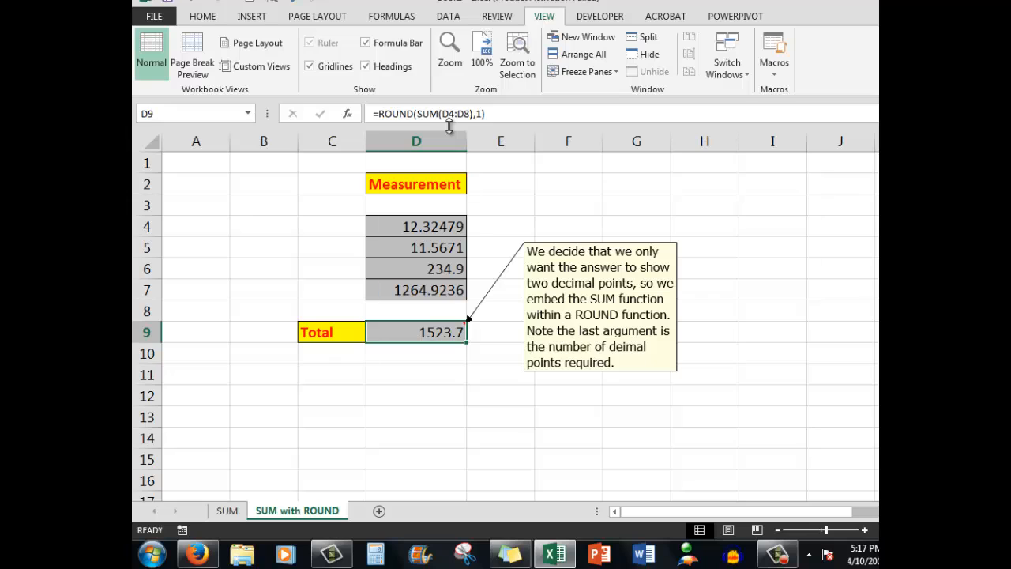
pyautogui.moveTo(420, 107)
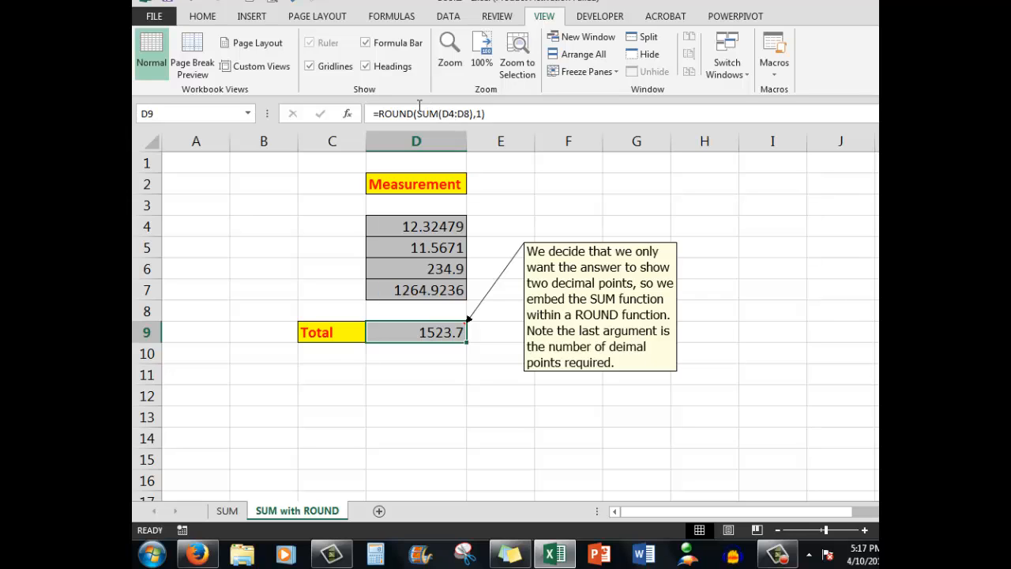
pyautogui.moveTo(450, 113)
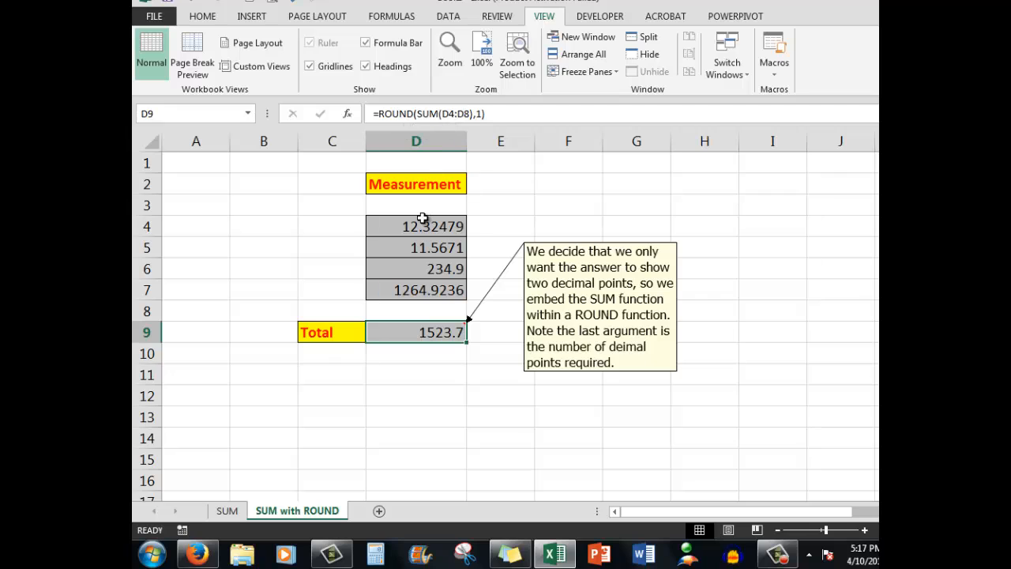
pyautogui.moveTo(423, 284)
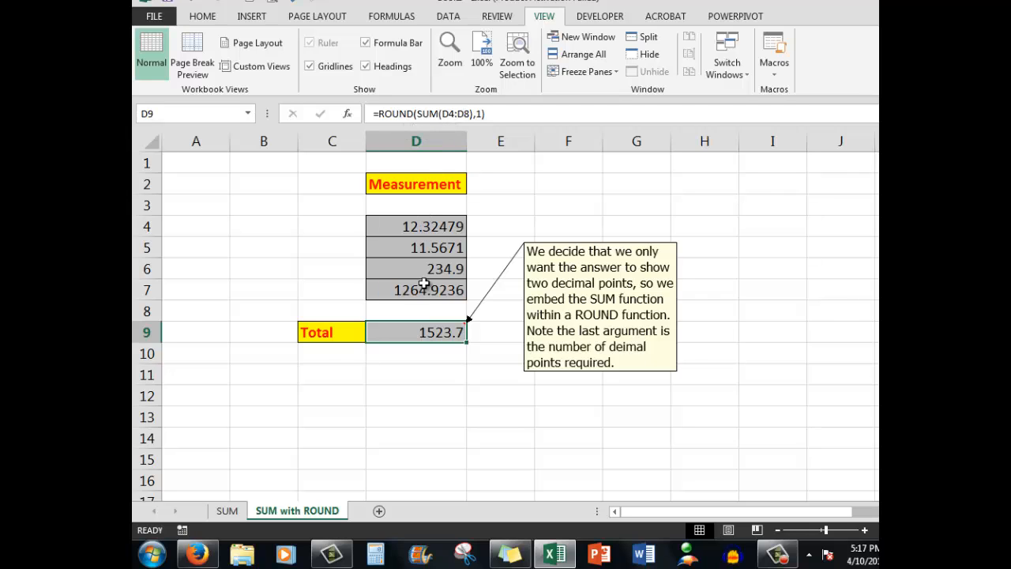
pyautogui.moveTo(398, 114)
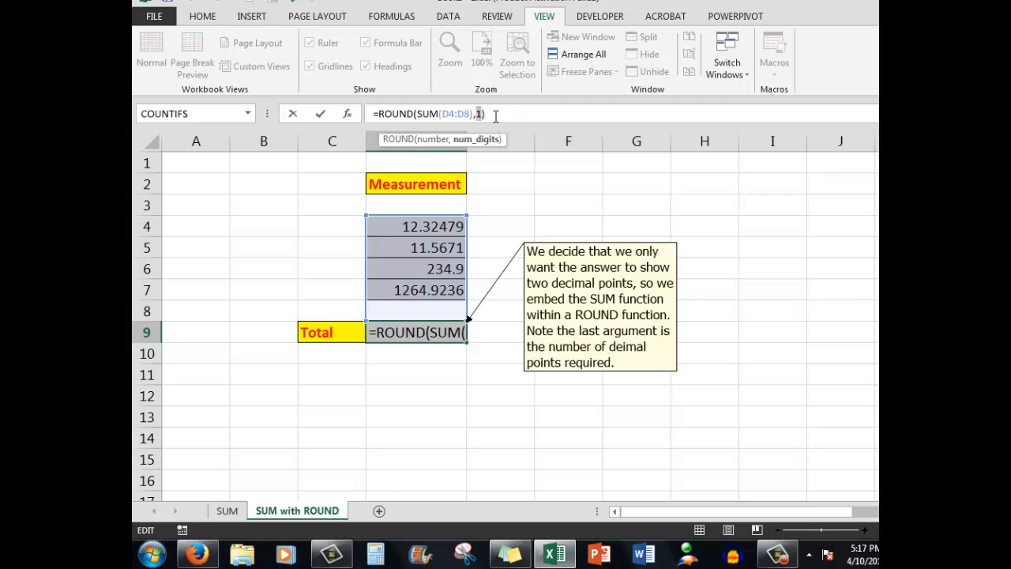
# - Restore D9's ROUND digits argument to 2 so the Total shows 1523.72
pyautogui.write('2')
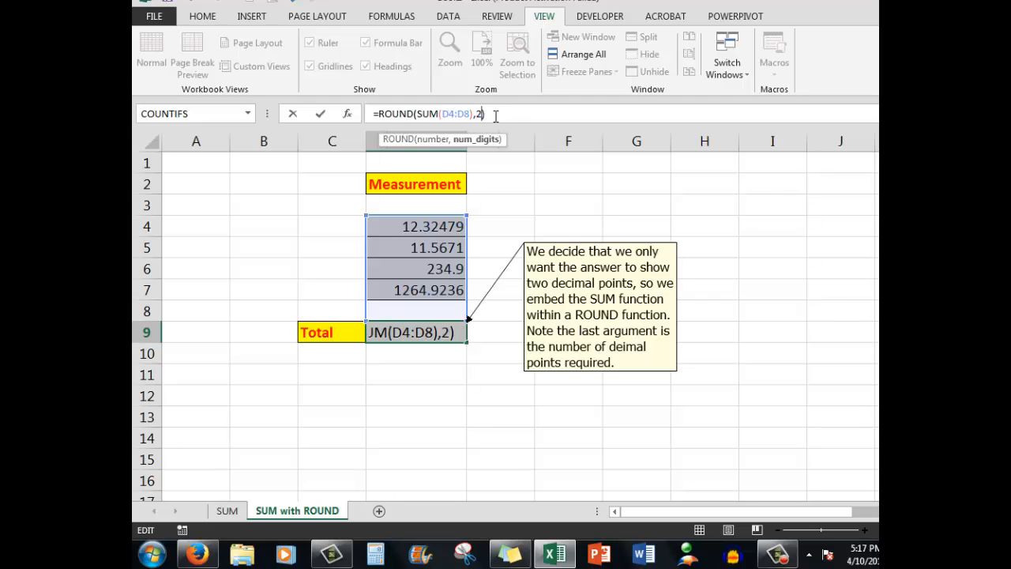
pyautogui.press('Return')
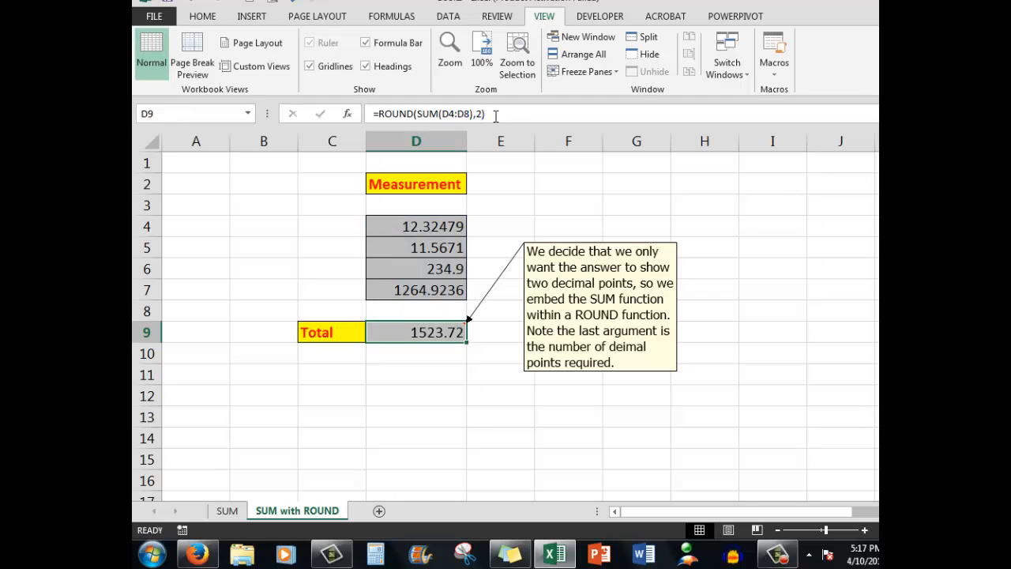